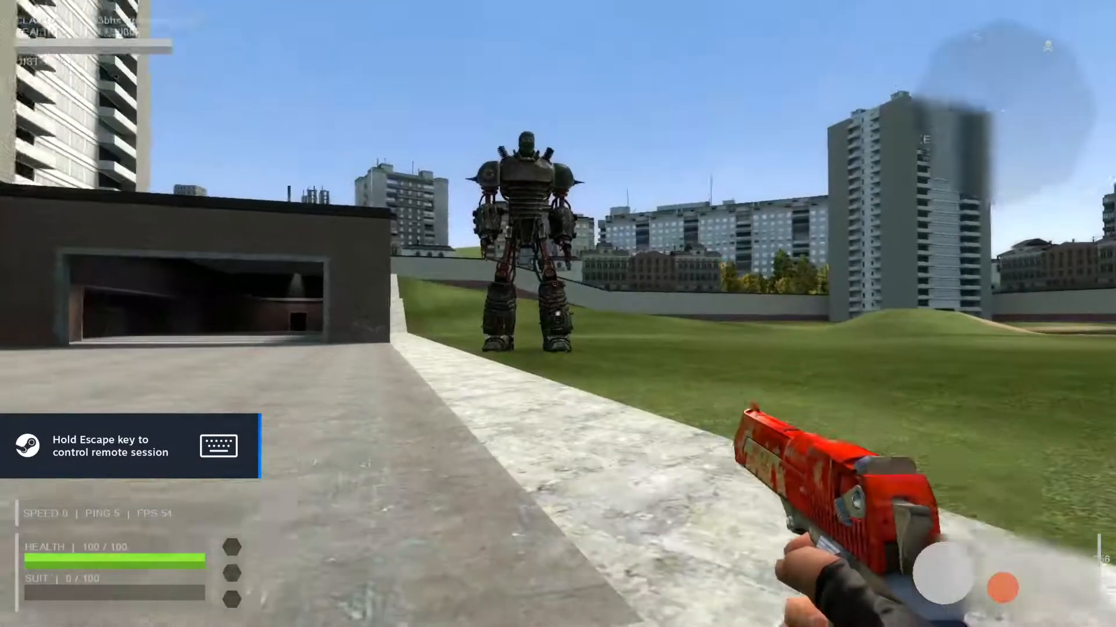
- Bring up the spawn catalogue on the NPCs tab via Q
key(q)
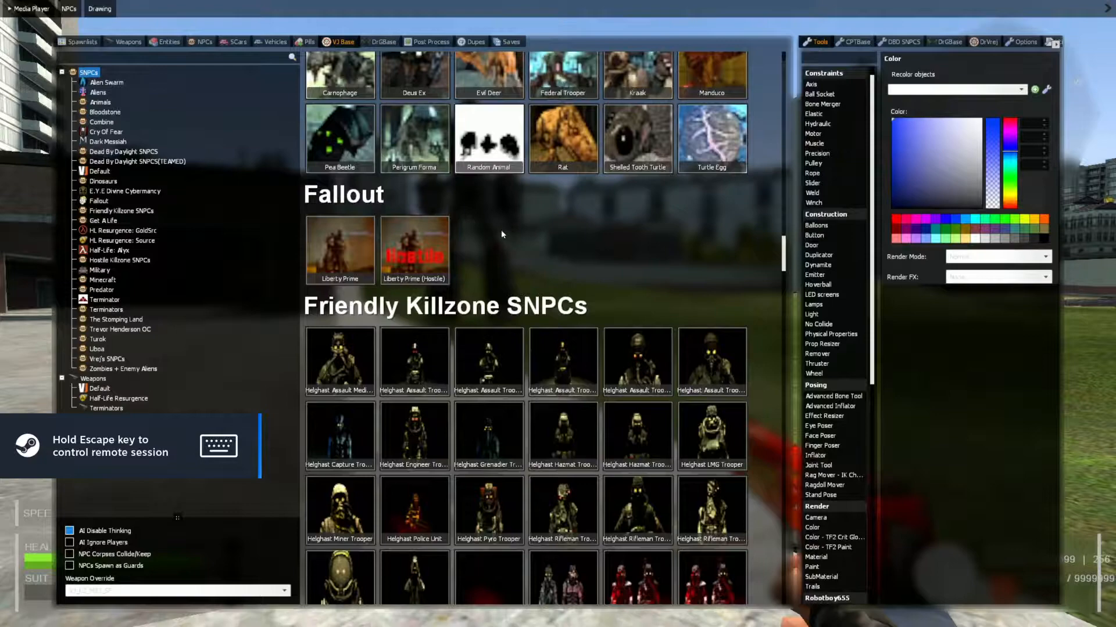
mouse_move(637, 137)
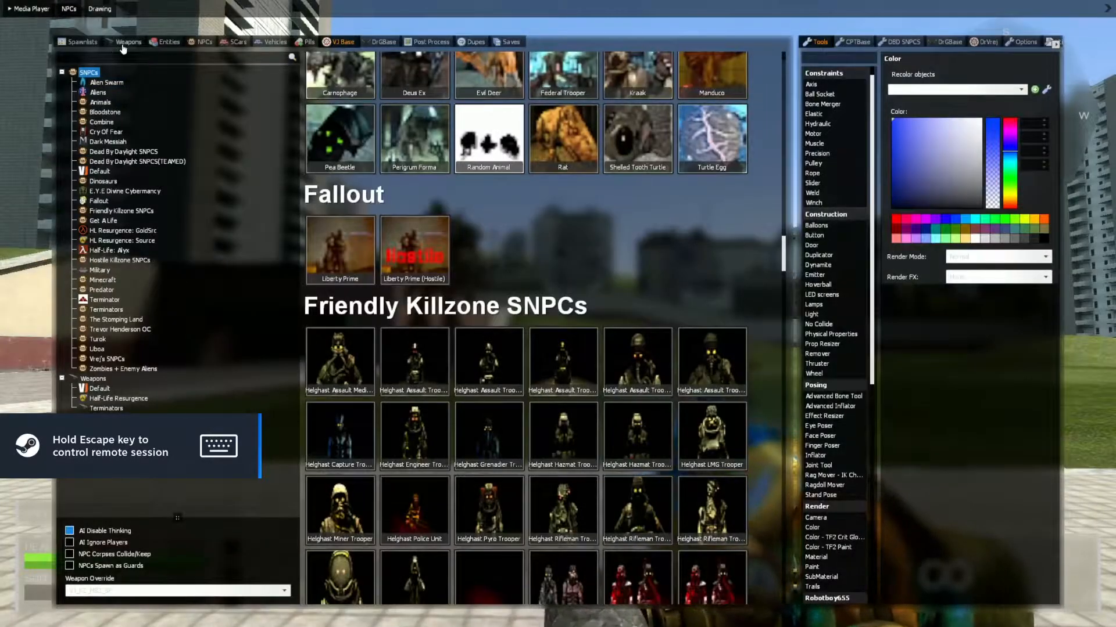
- Browse the Jakub Baku, M9K Pistols and Shotguns weapon lists and take the PKM machine gun
click(129, 42)
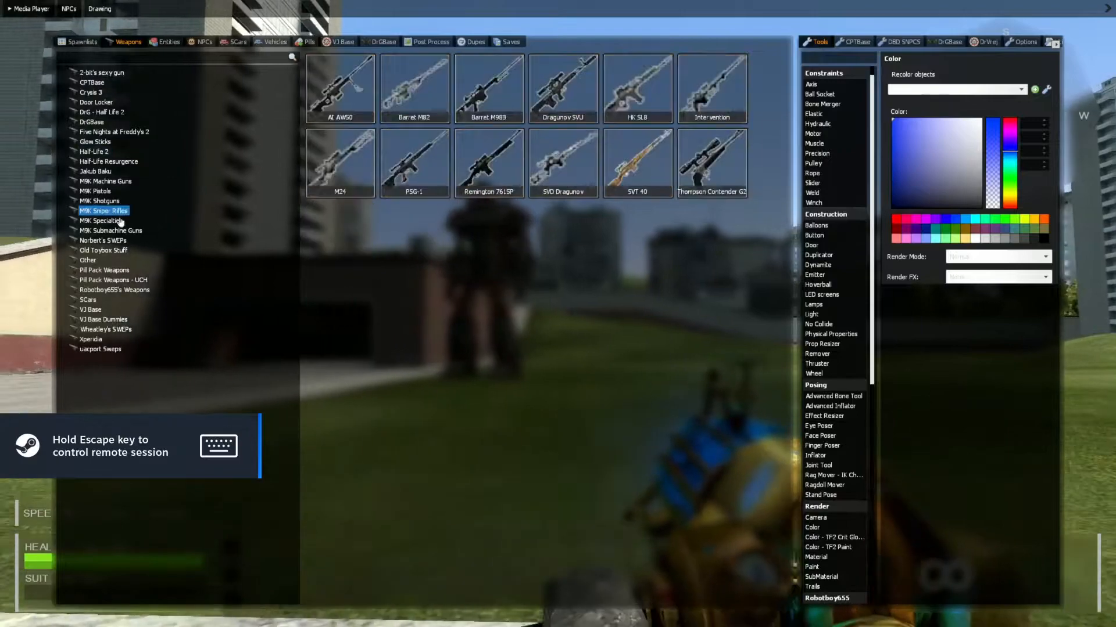
click(95, 171)
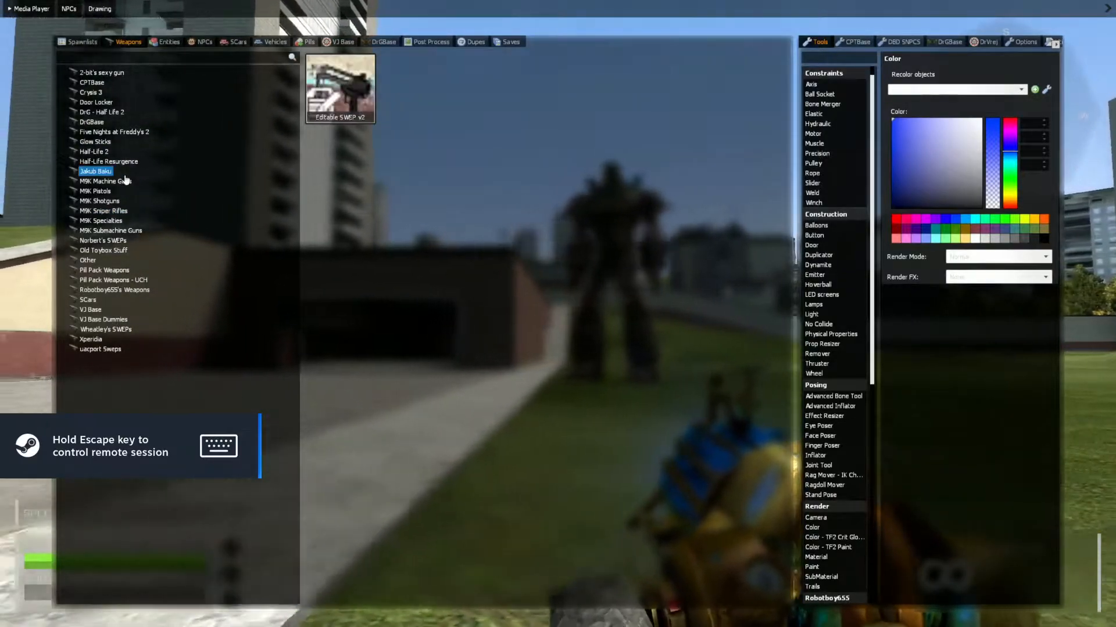
click(96, 190)
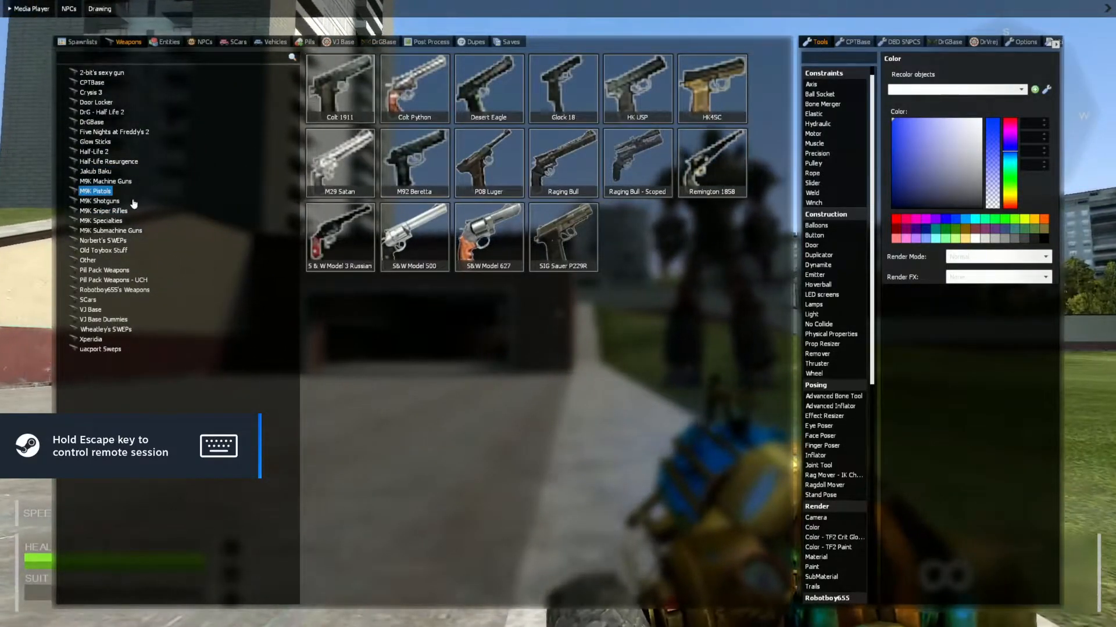
click(100, 201)
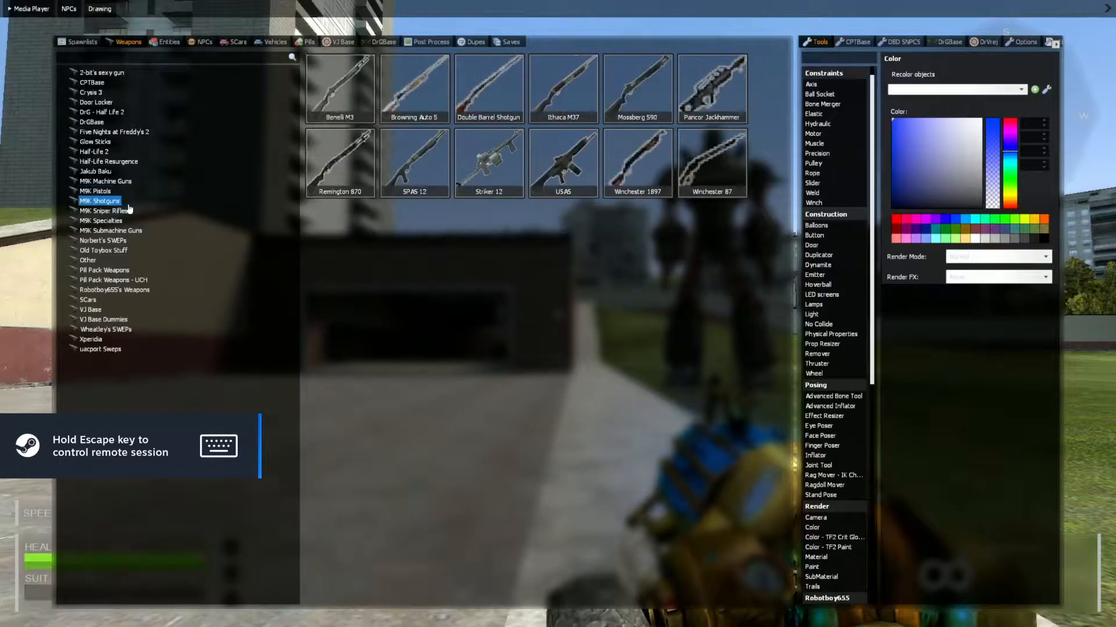
mouse_move(129, 214)
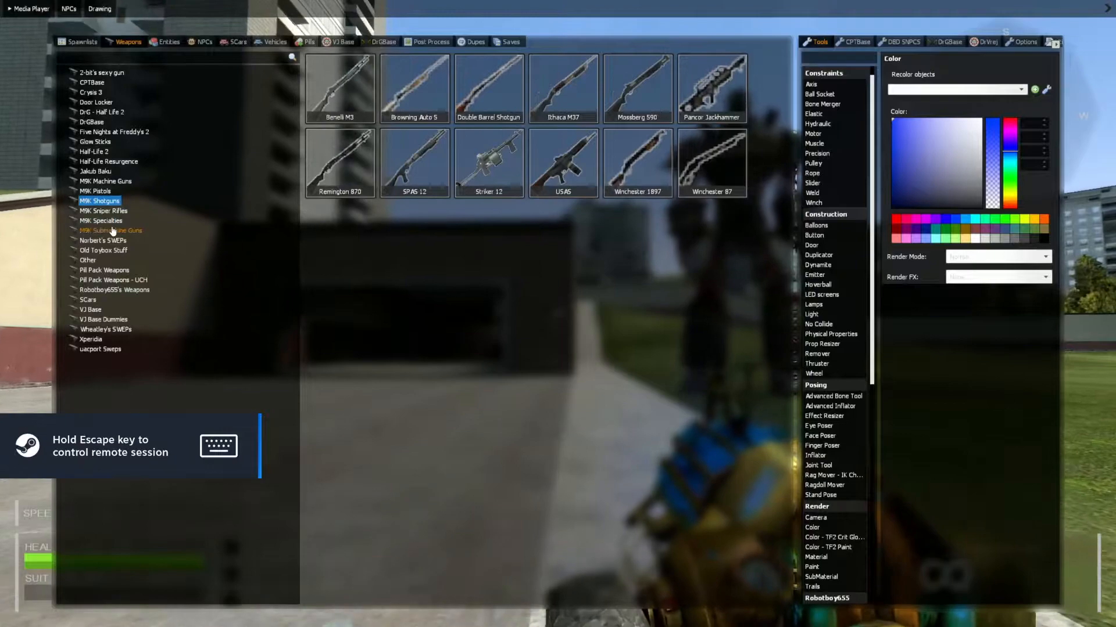
click(106, 181)
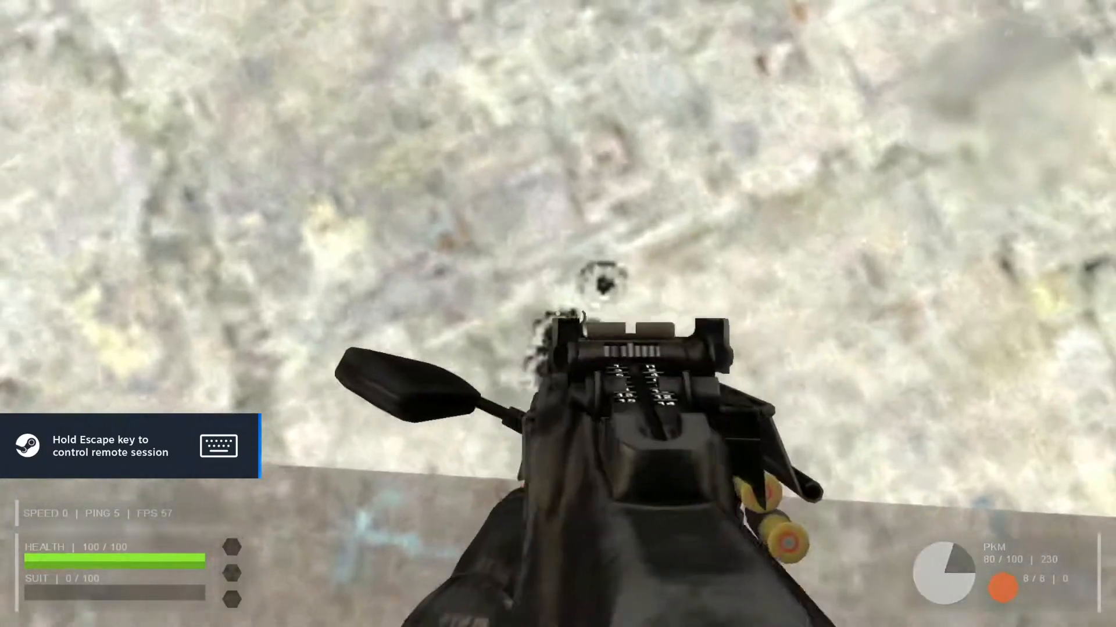
- Lower the Game volume slider in the Options audio settings from the pause menu
key(Escape)
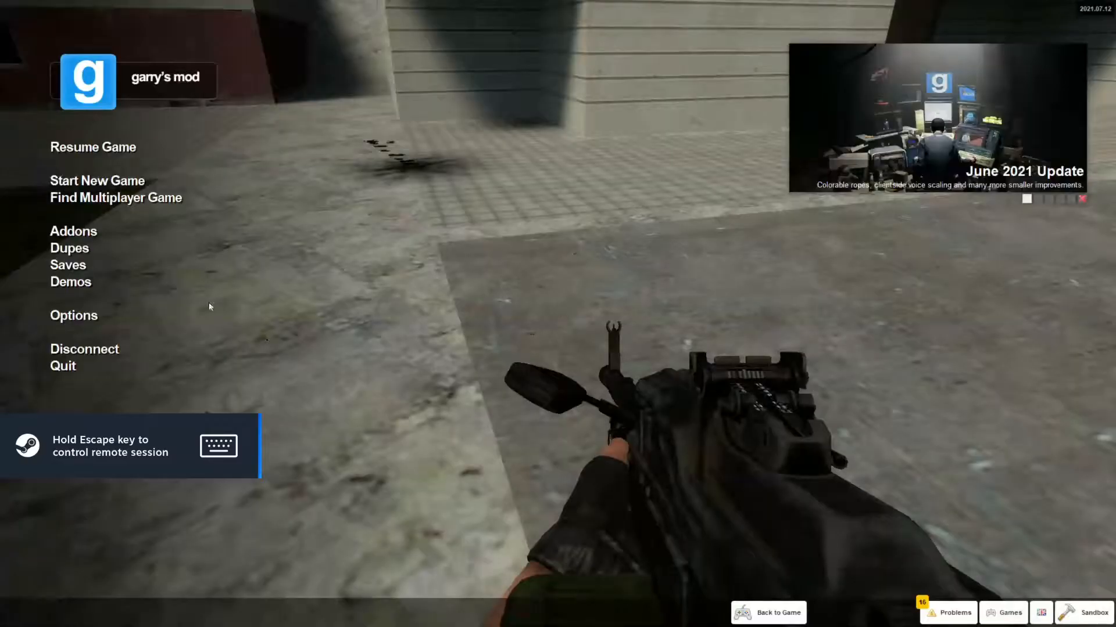
click(73, 315)
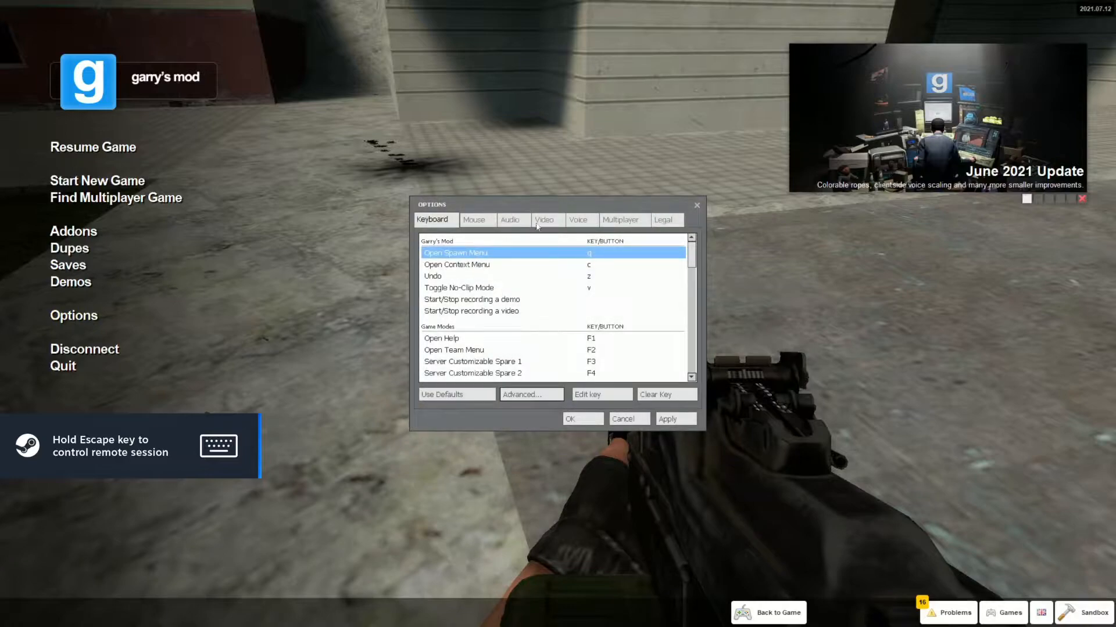
click(509, 220)
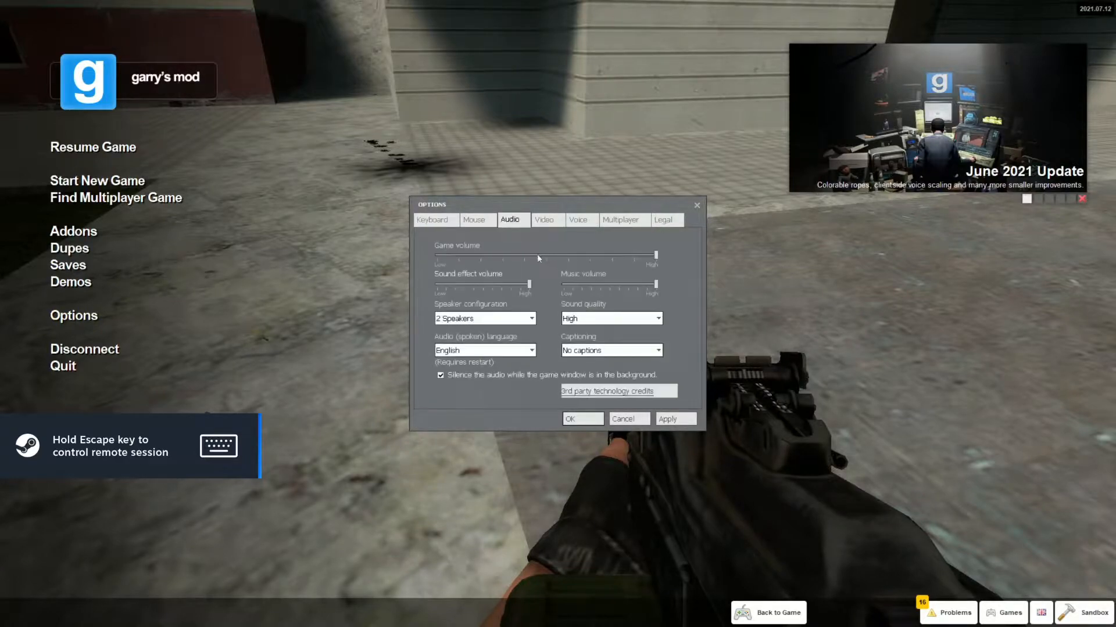
drag(653, 254, 515, 255)
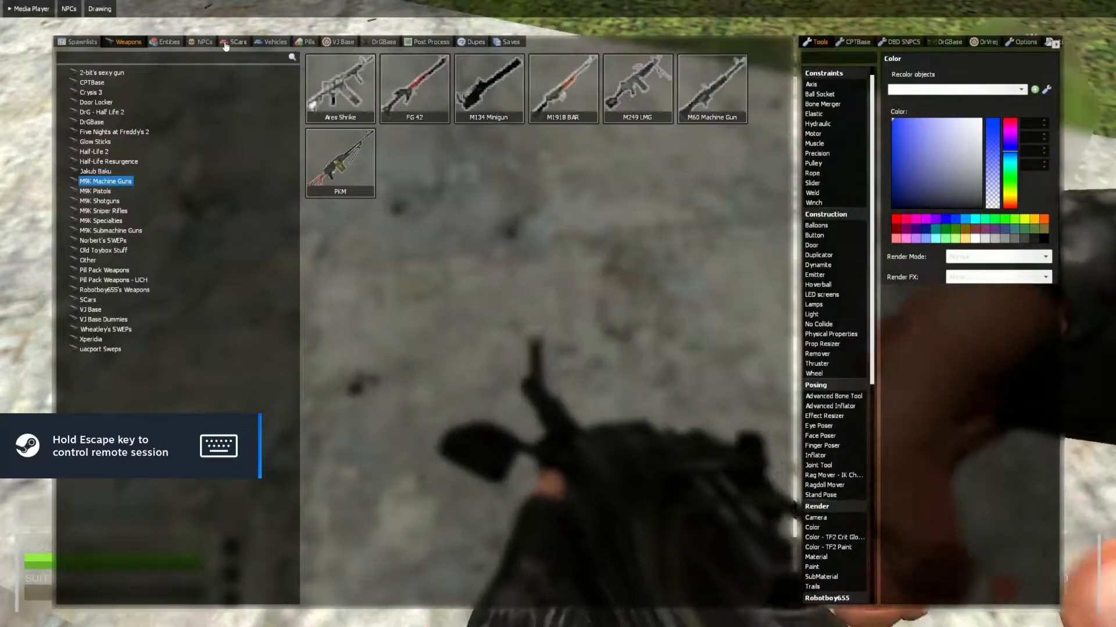
- Show the SCars vehicle catalogue with Junk, Military, Misc, Police and Sport cars
click(236, 42)
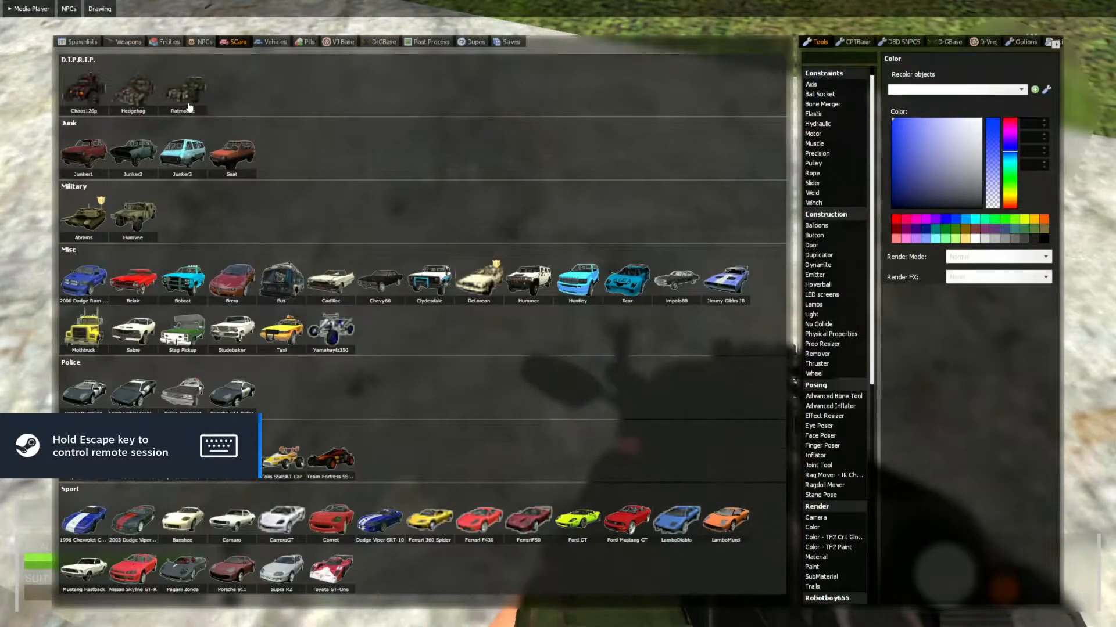
mouse_move(117, 221)
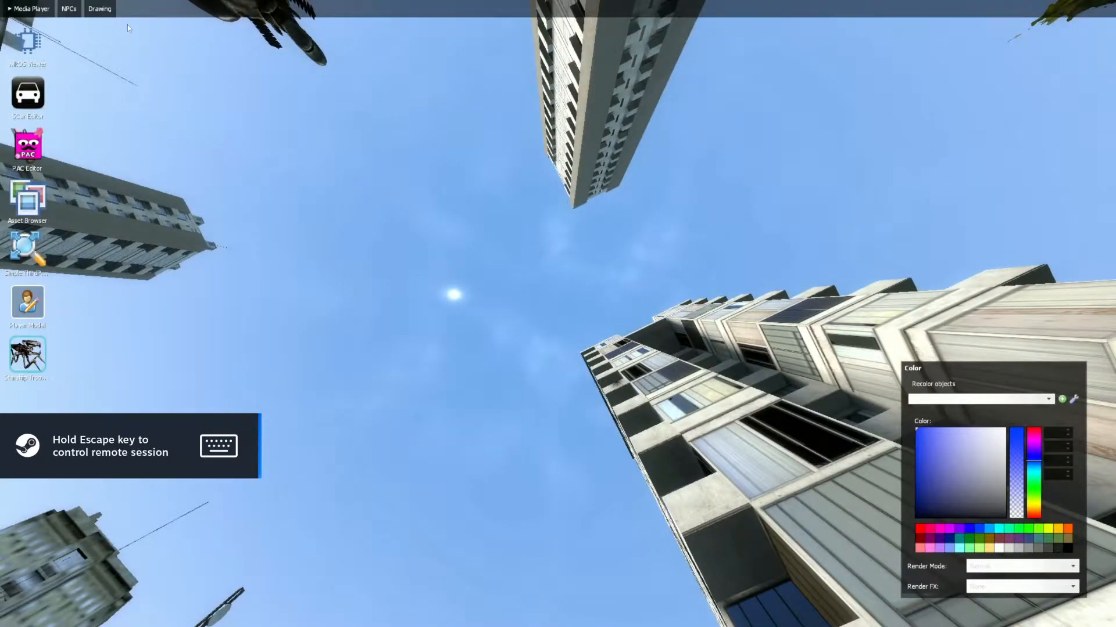
- Dismiss the context menu, then pause the game at its main menu
click(69, 8)
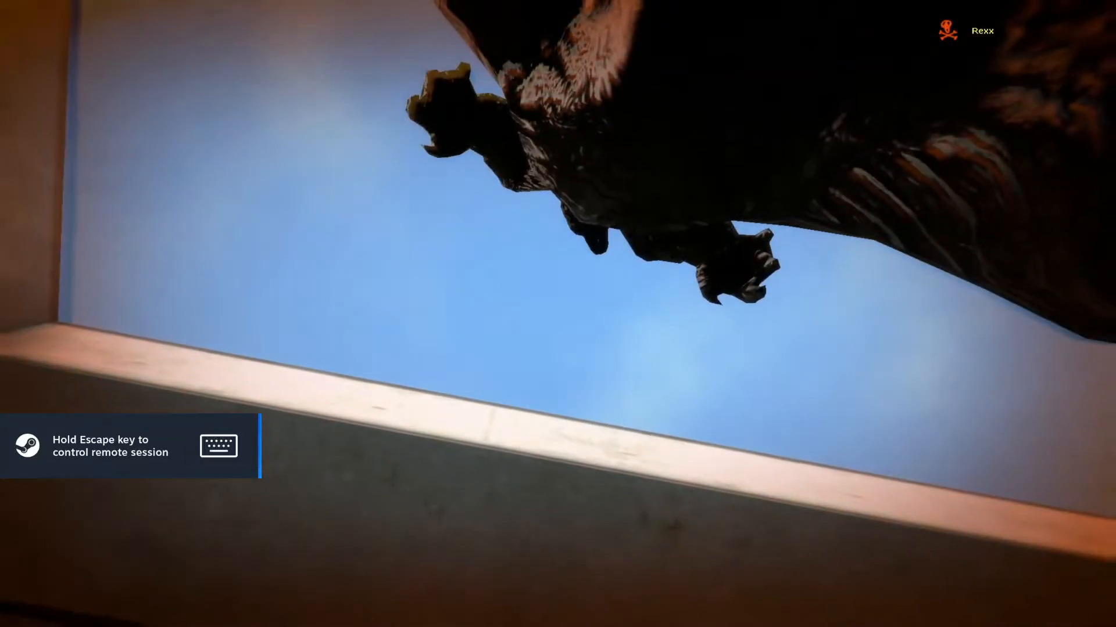
key(escape)
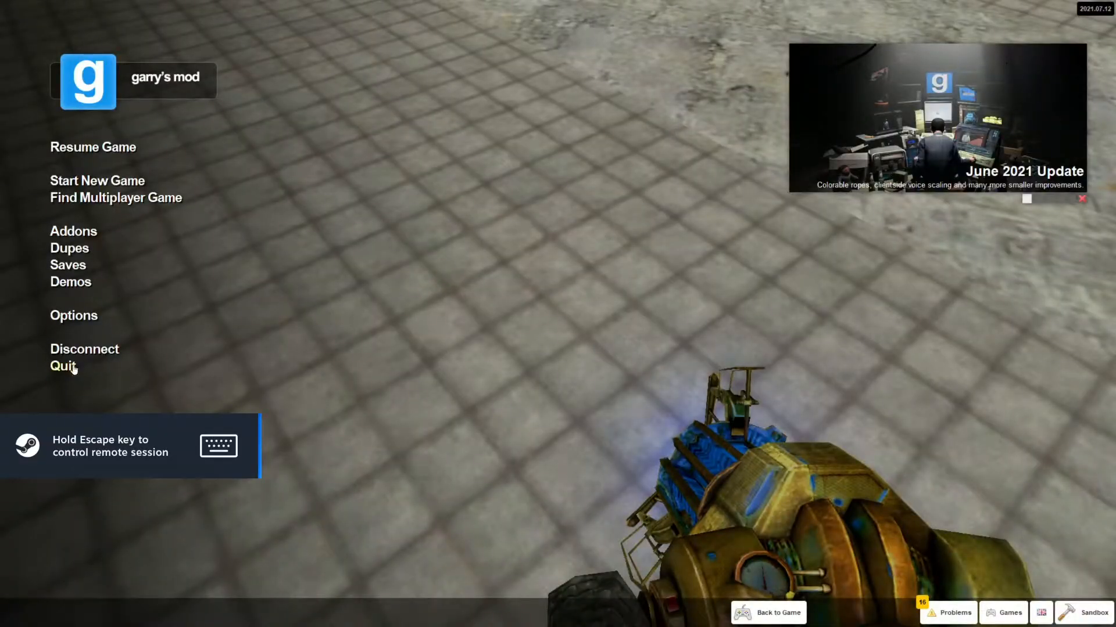
- Quit Garry's Mod back to its Steam library page
click(93, 146)
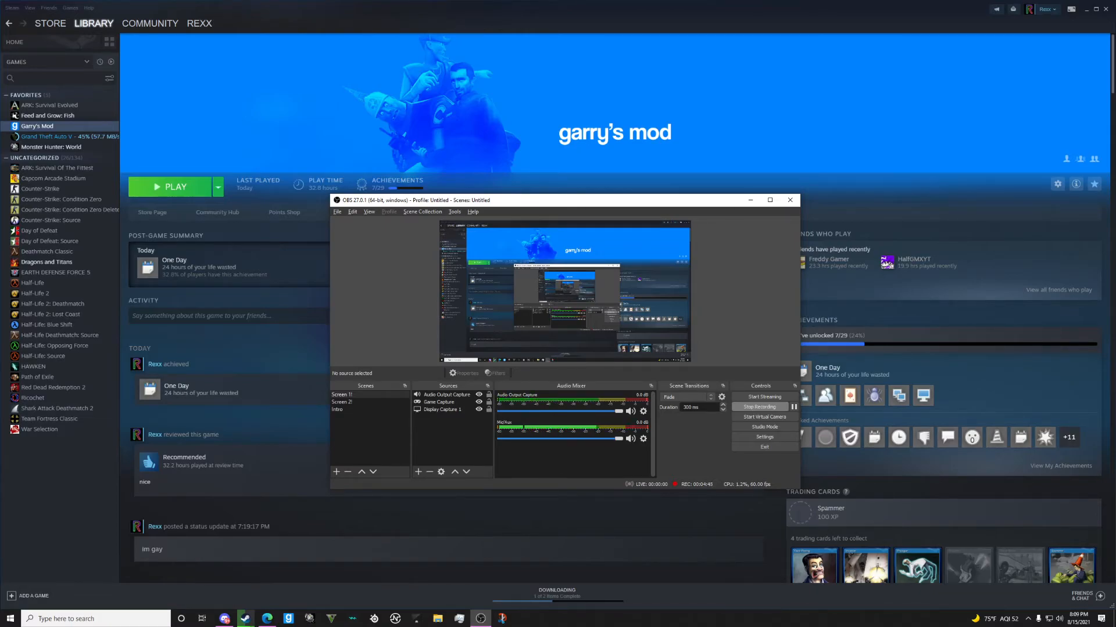
mouse_move(1061, 286)
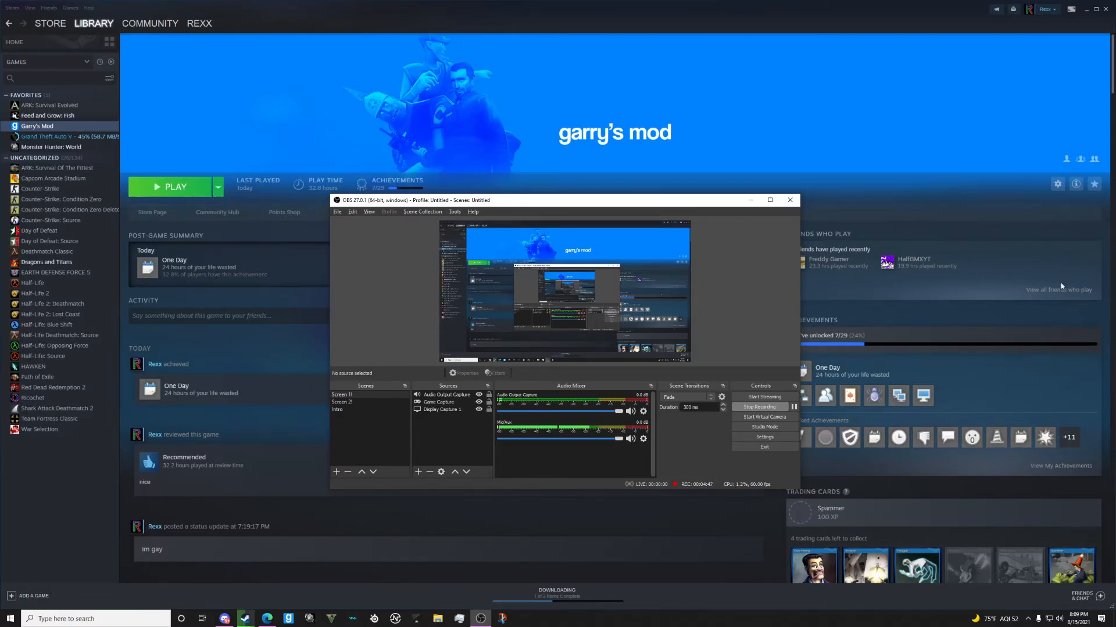